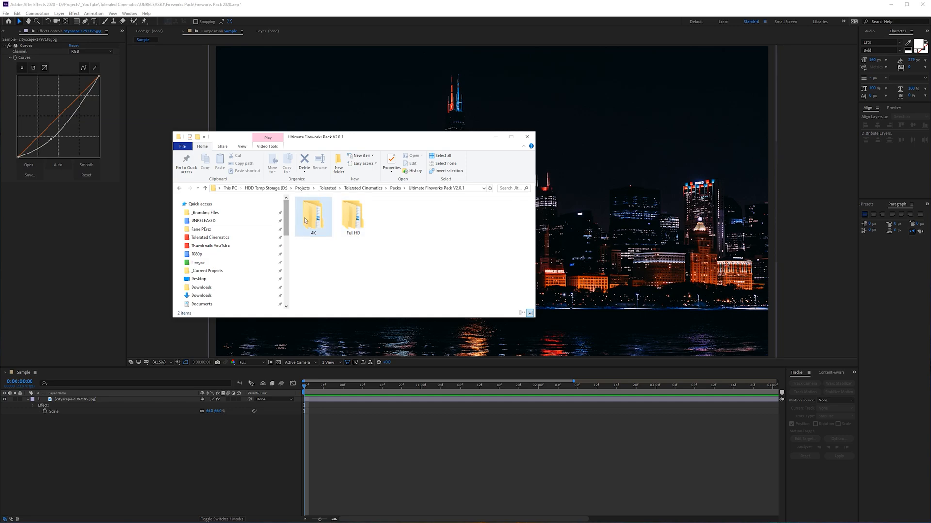
Browse the 4K and Full HD pack folders, then enter the 4K folder.
click(352, 215)
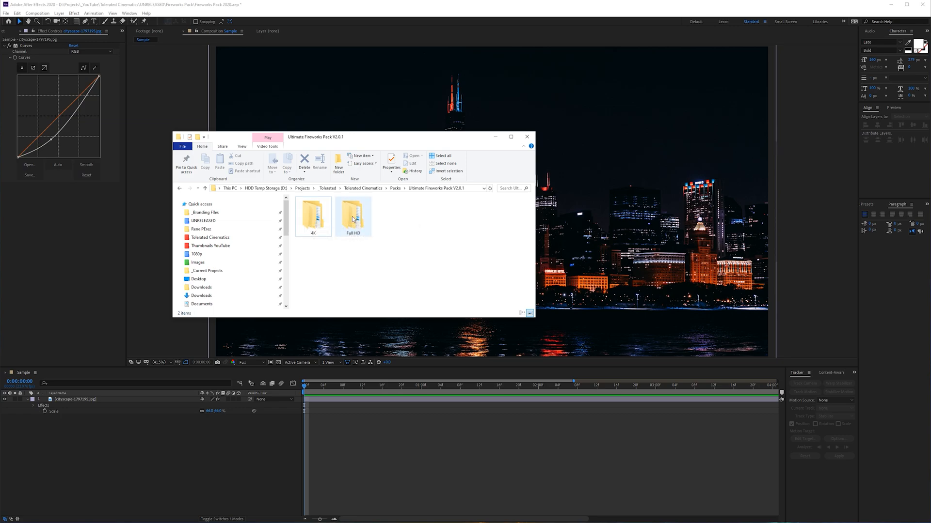
click(353, 216)
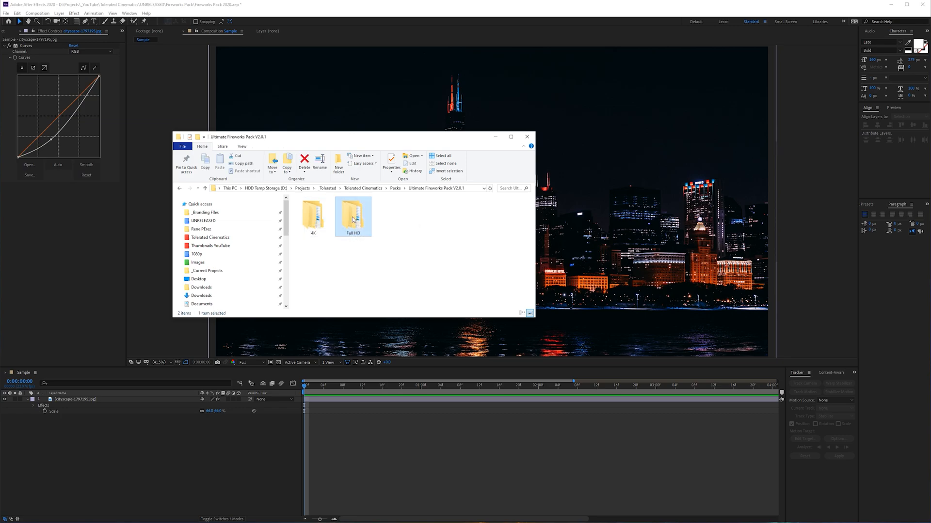
mouse_move(313, 216)
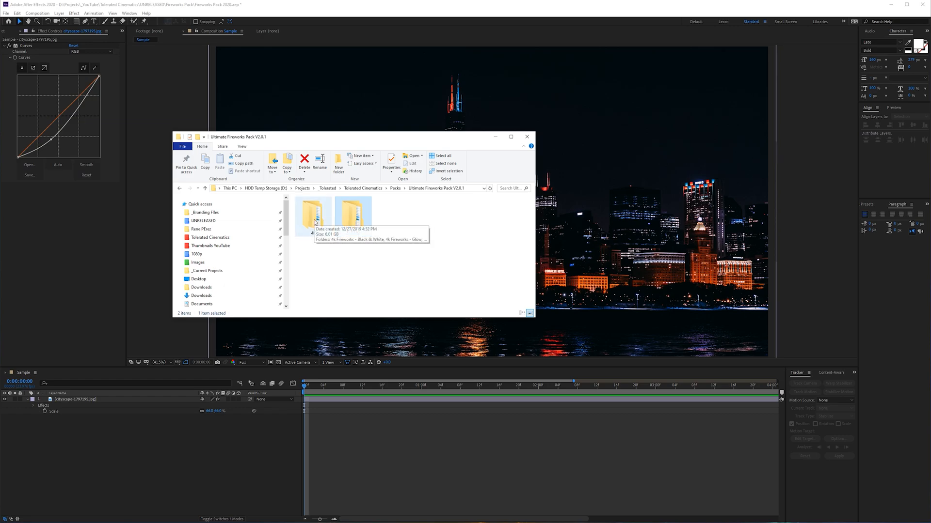
mouse_move(324, 220)
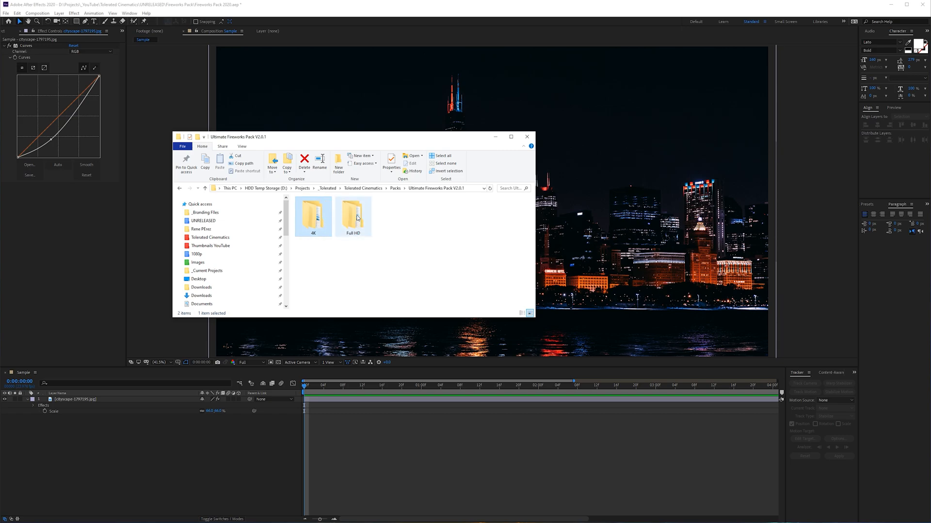
double_click(313, 215)
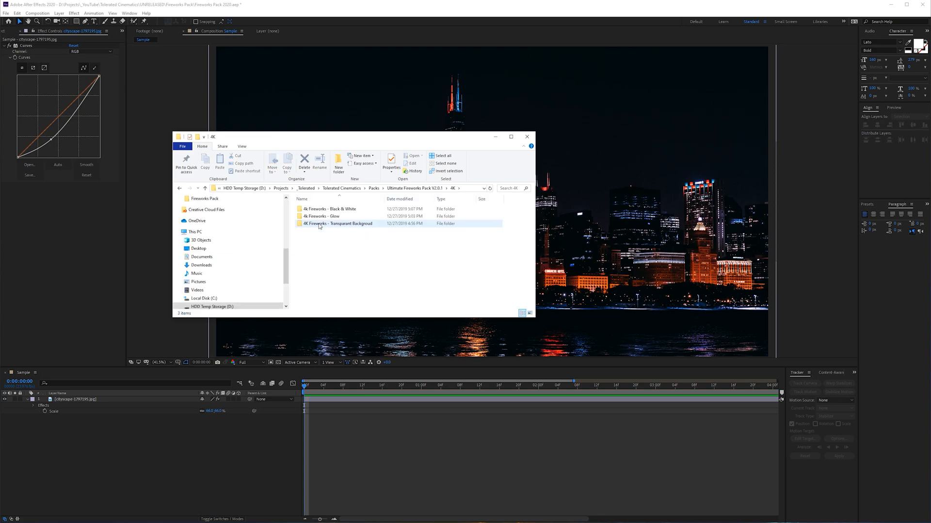
Look through the Black & White, Glow and Transparent firework subfolders.
click(330, 208)
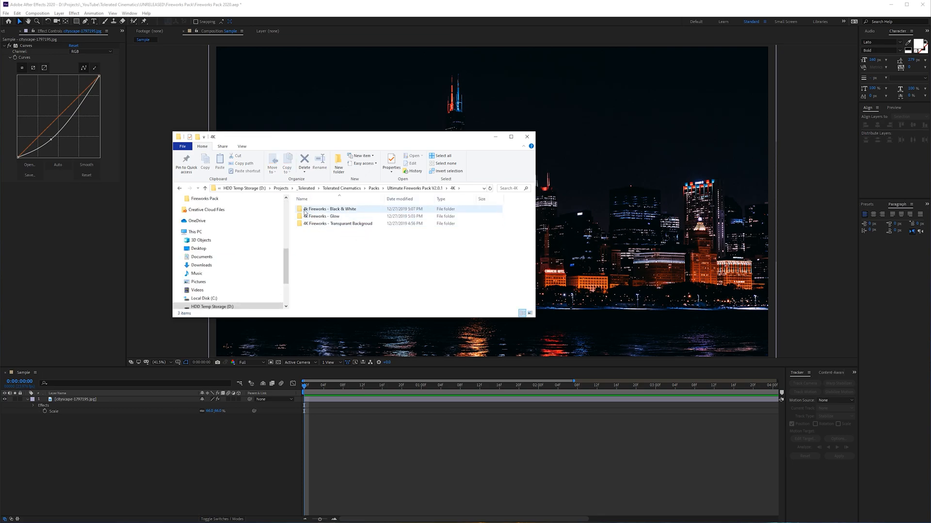
mouse_move(315, 216)
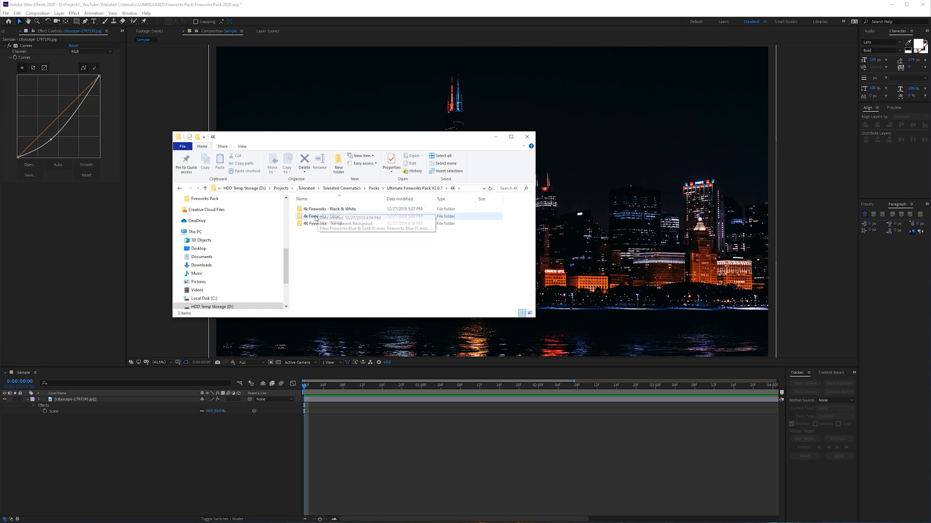
click(320, 216)
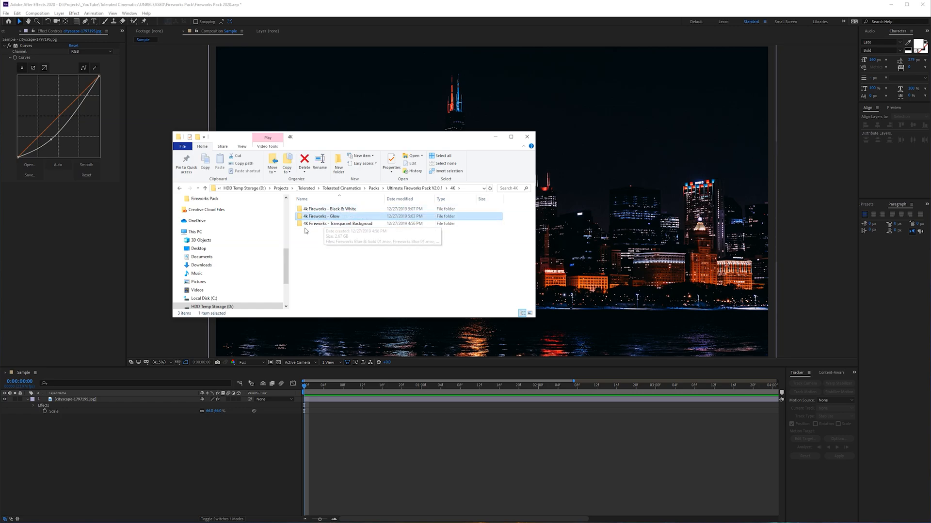
click(339, 224)
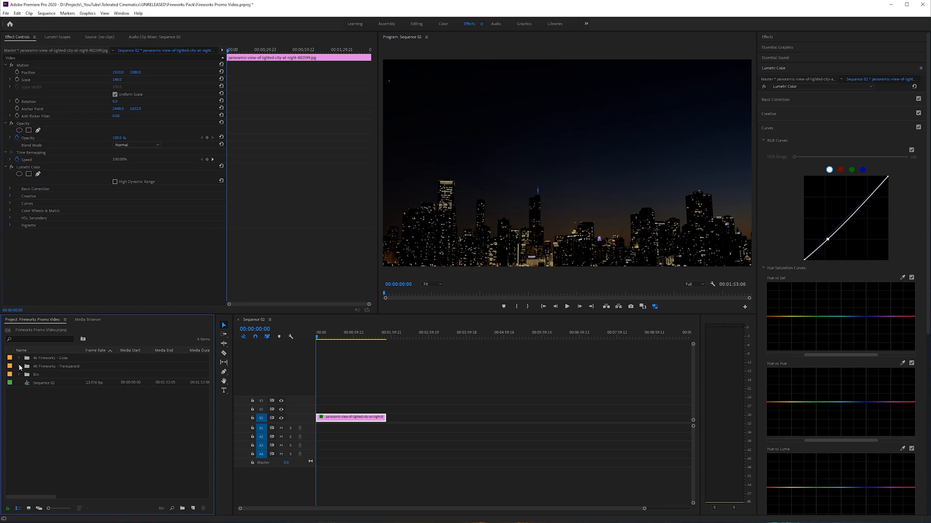
mouse_move(70, 362)
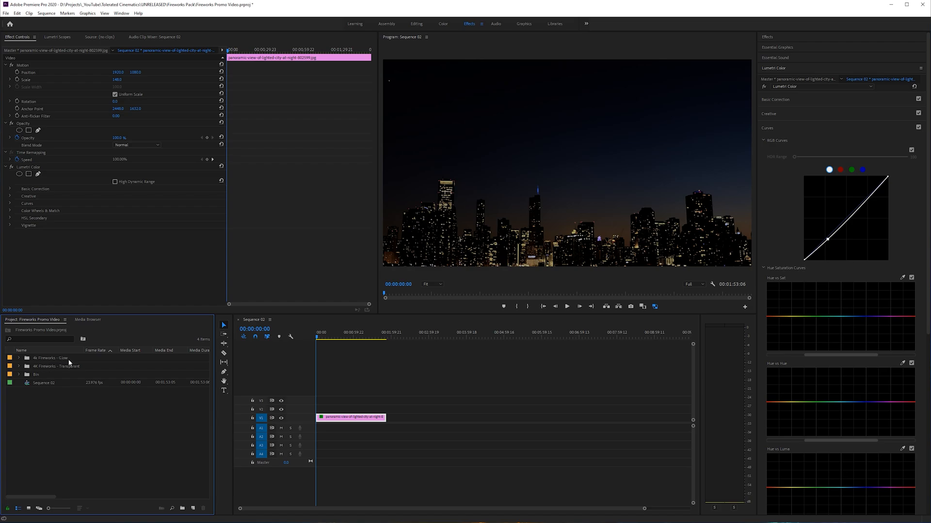
mouse_move(68, 369)
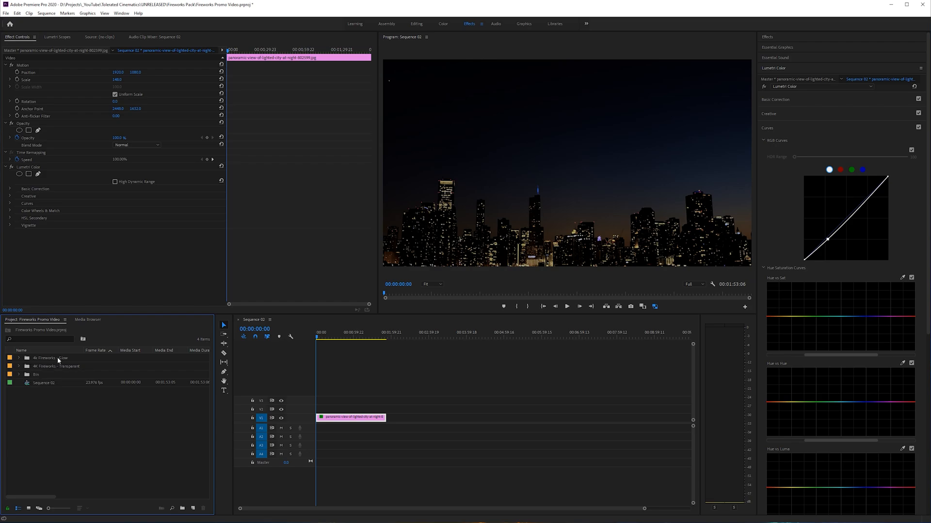
Expand the 4k Fireworks - Glow bin and preview the Fireworks Brocade clip.
click(18, 358)
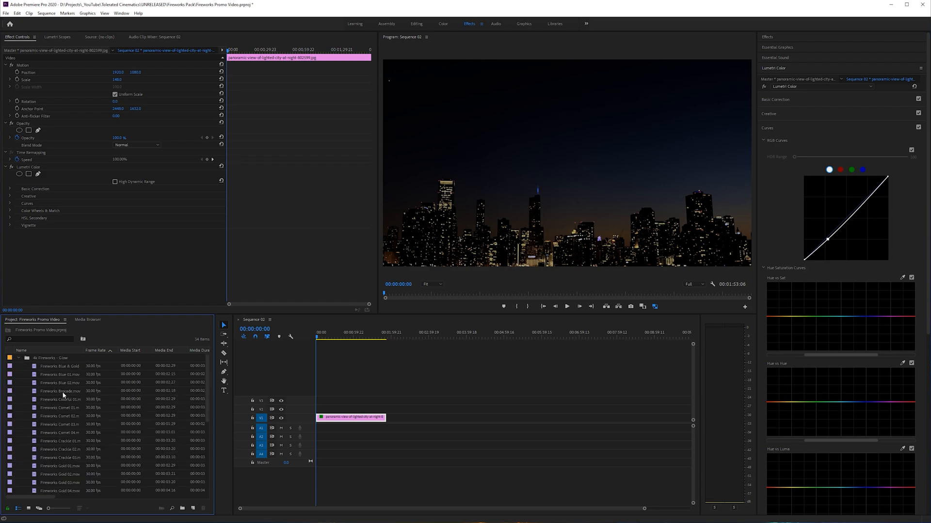
double_click(60, 390)
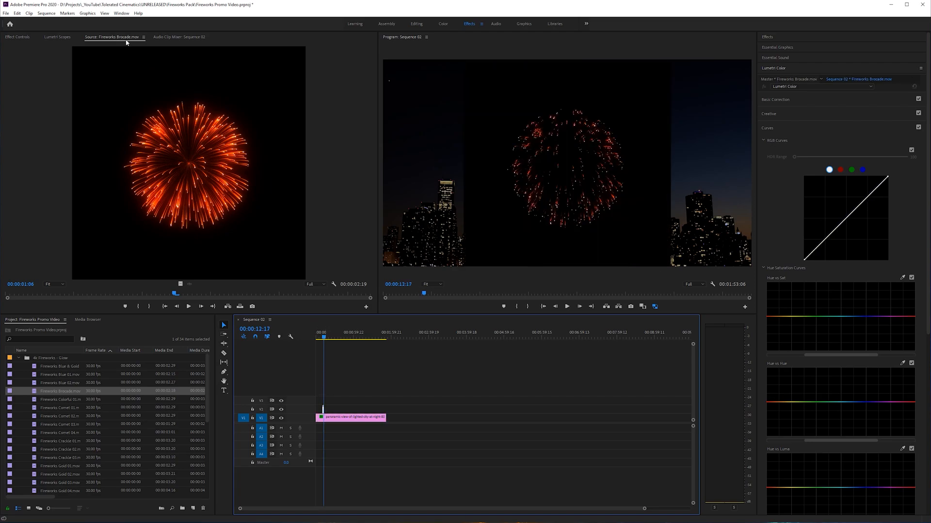
Set Fireworks Brocade's Blend Mode to Screen over the skyline and scrub back to its start.
click(17, 36)
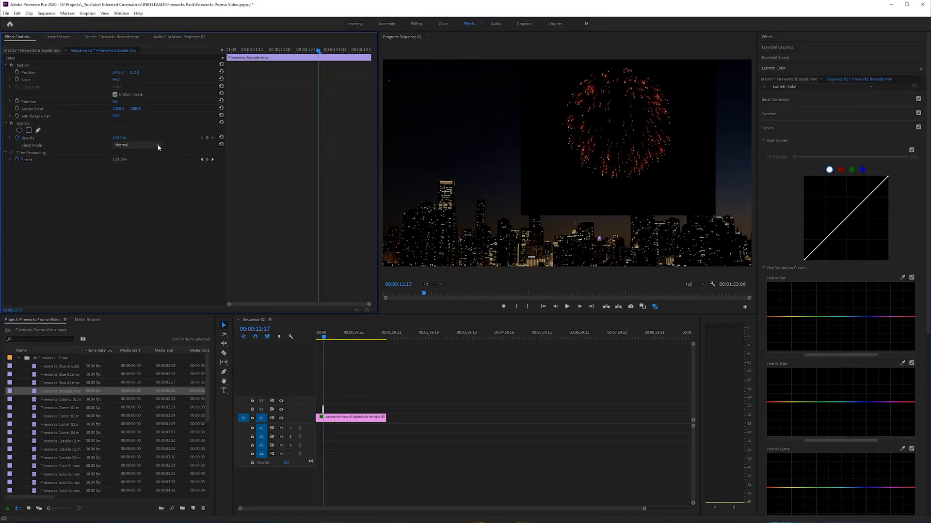
click(137, 144)
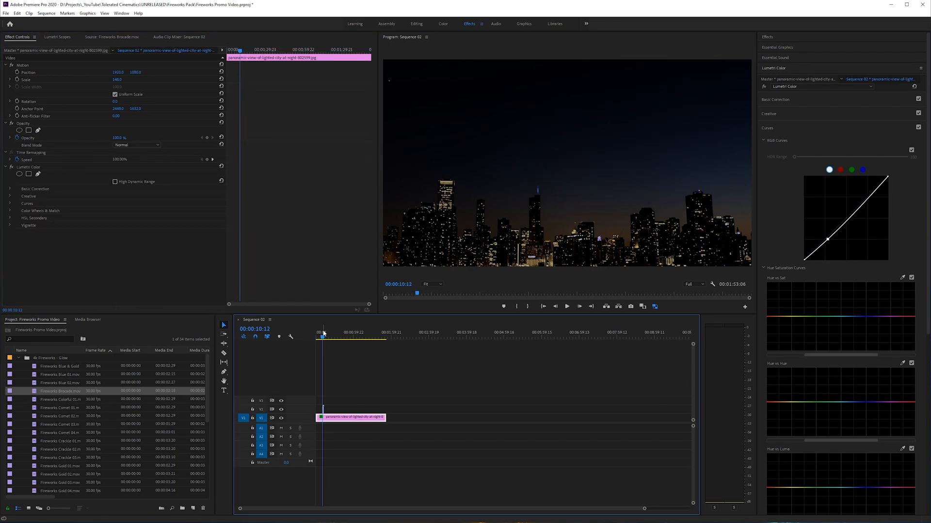
click(565, 307)
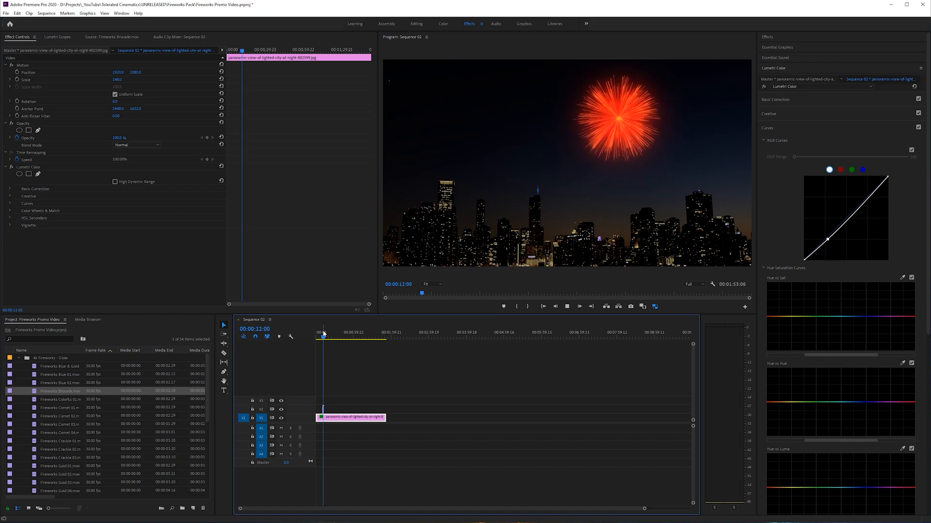
click(324, 337)
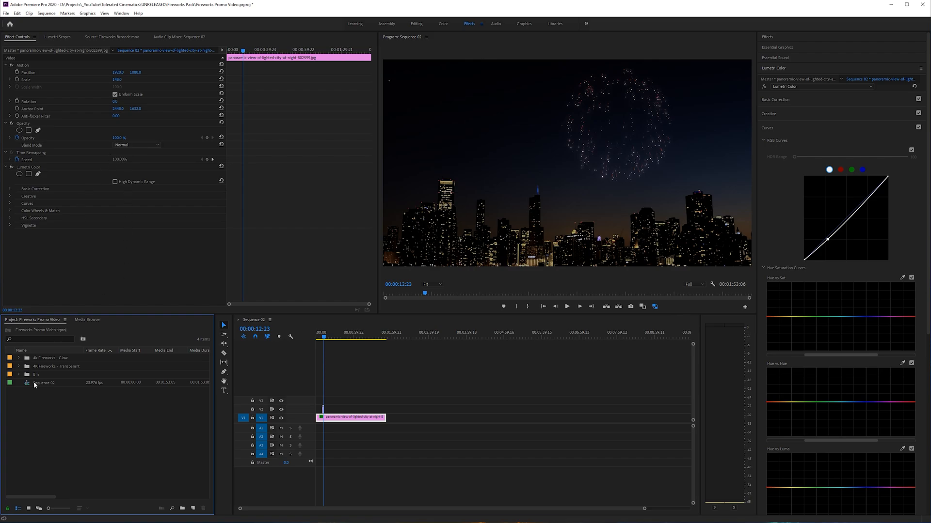
mouse_move(19, 368)
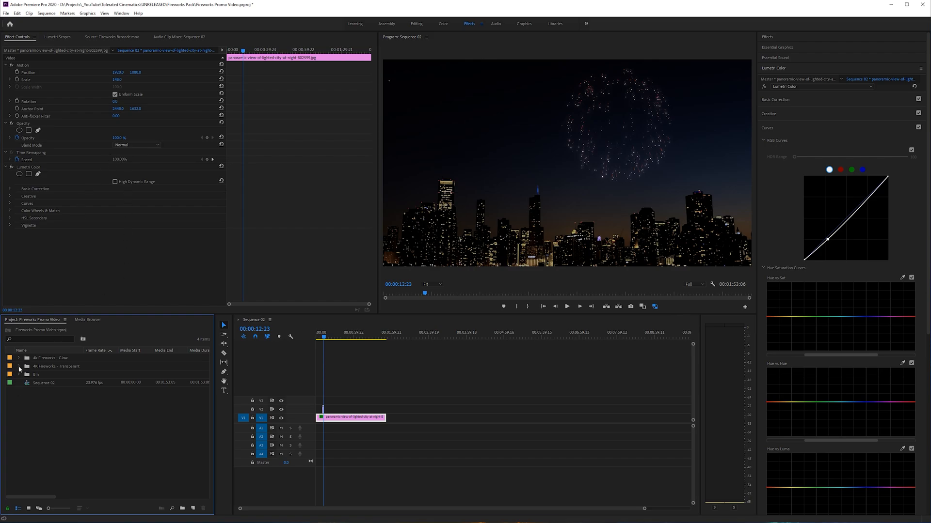
Place Fireworks Blue 02 later in the sequence and set its Blend Mode to Screen.
click(18, 366)
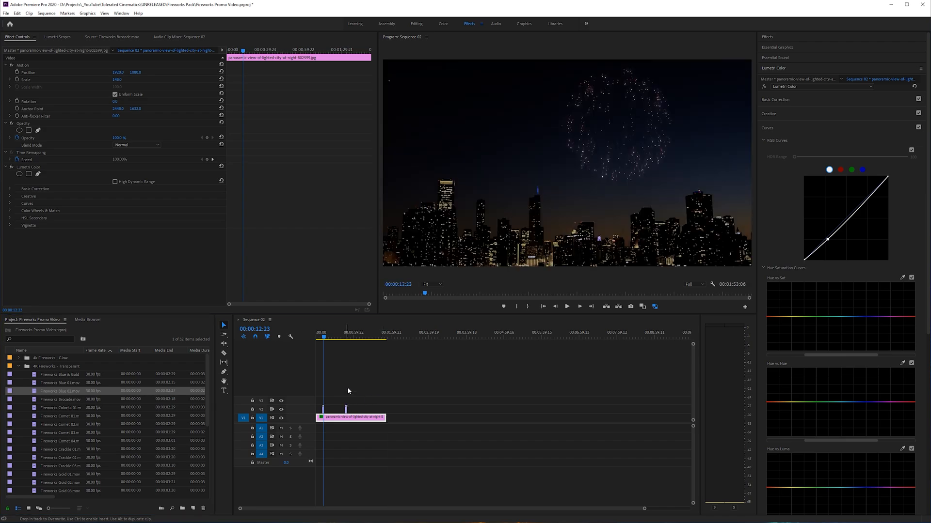
click(346, 338)
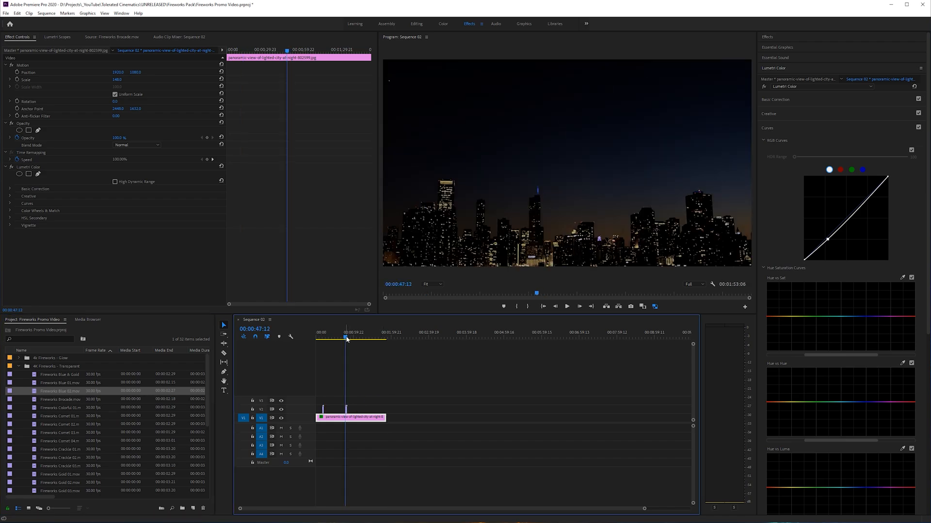
click(565, 307)
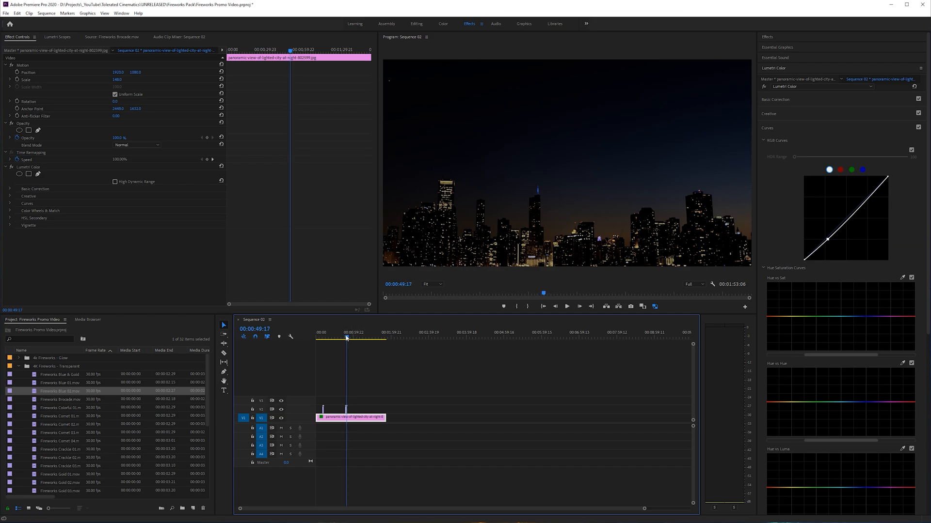
click(346, 336)
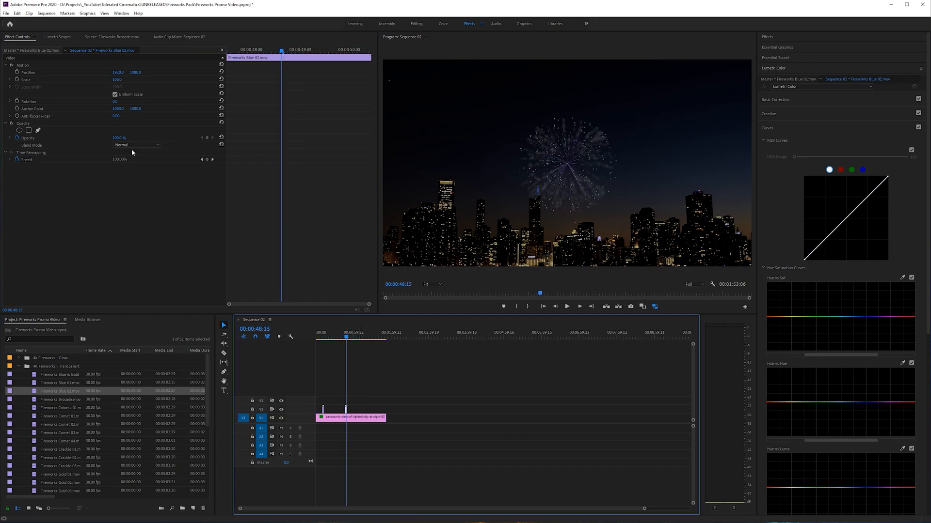
click(136, 144)
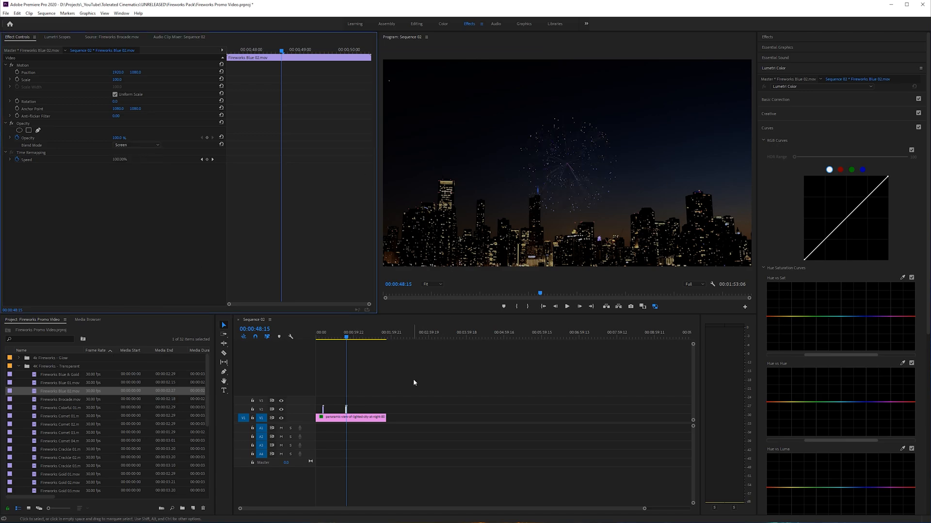
mouse_move(54, 433)
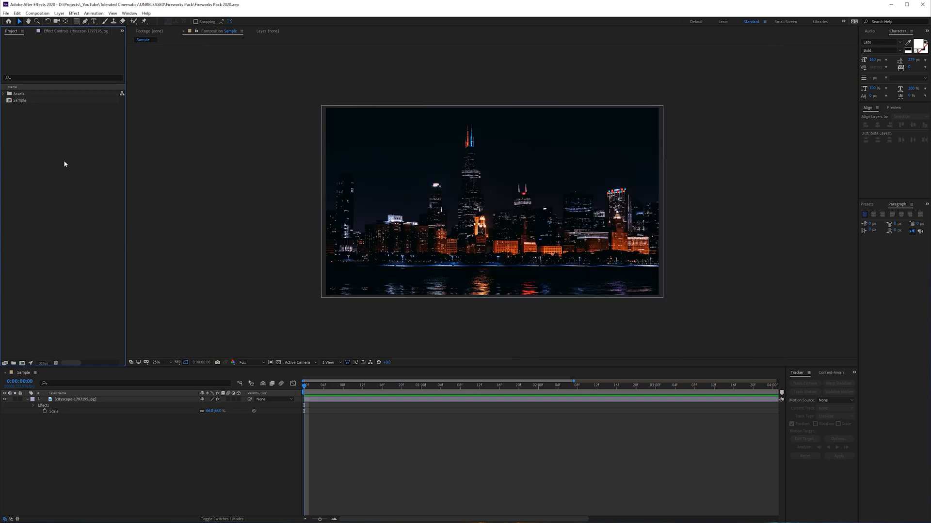
Drop Fireworks Brocade from the Black & White folder into the Sample comp in Screen mode.
click(3, 93)
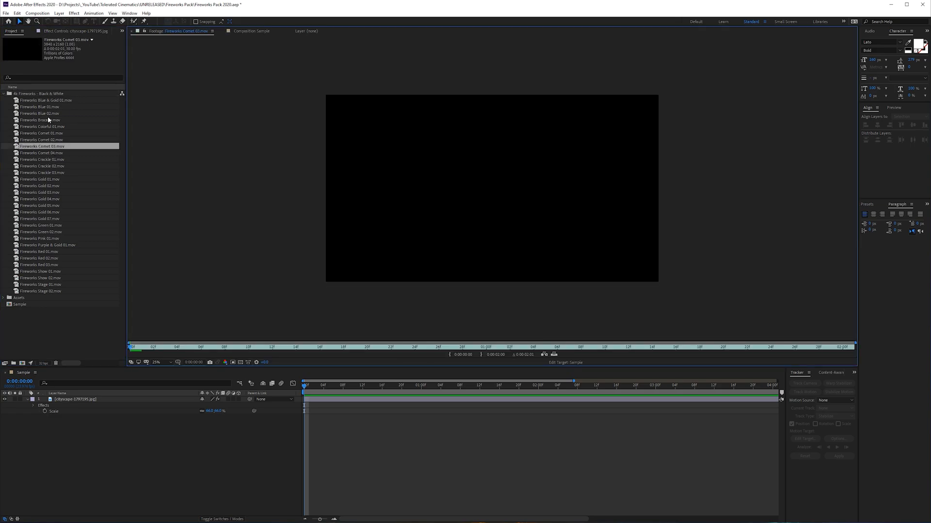
click(42, 121)
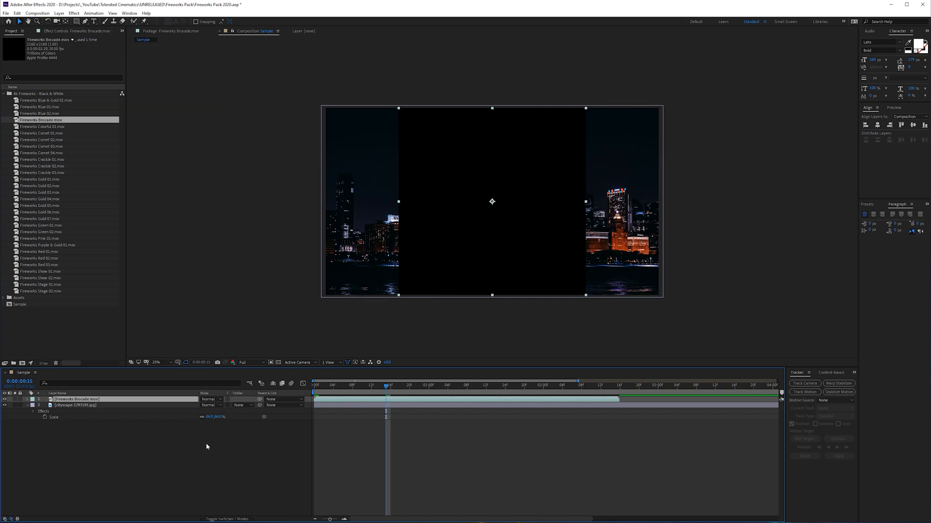
click(211, 399)
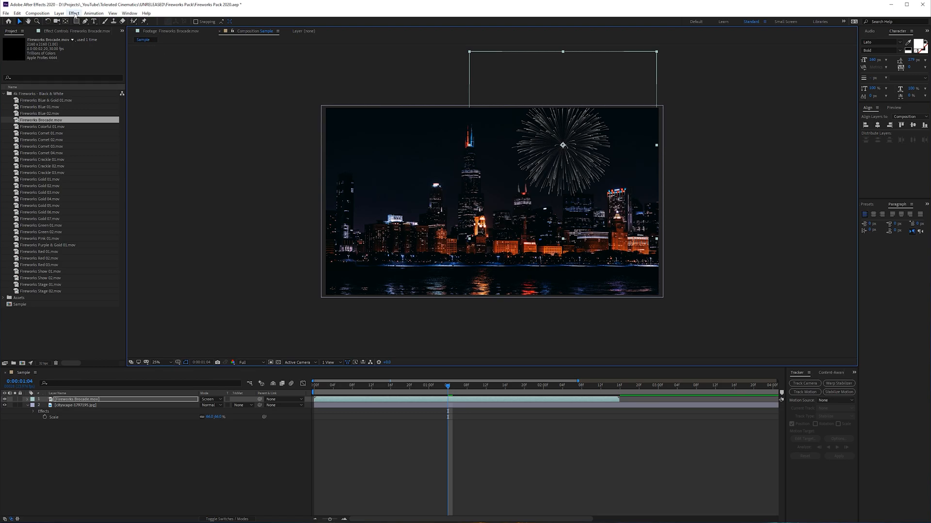
Apply Video Copilot's VC Color Vibrance so the firework glows green.
click(75, 13)
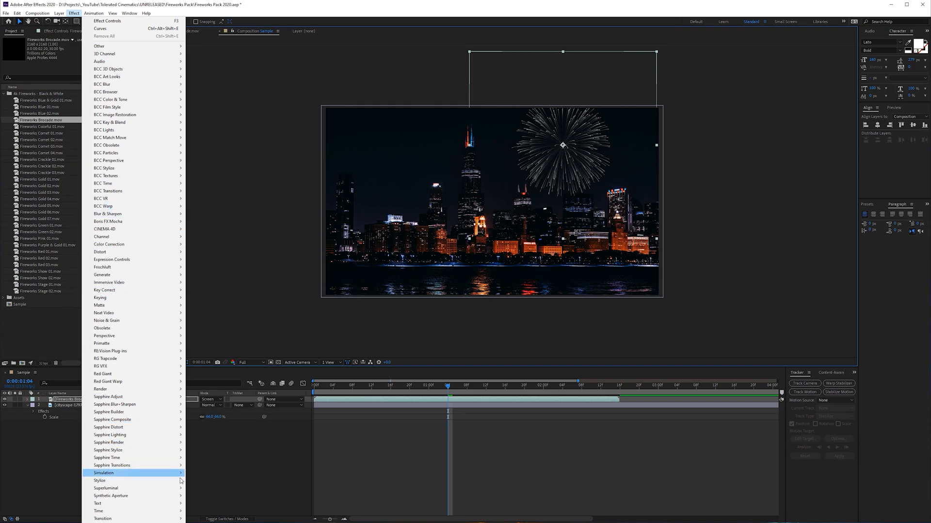
mouse_move(98, 503)
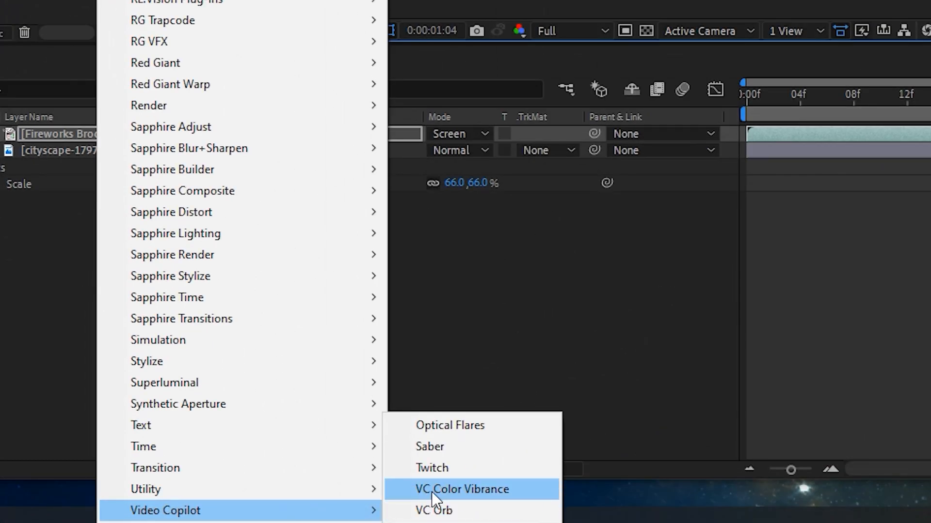
mouse_move(487, 495)
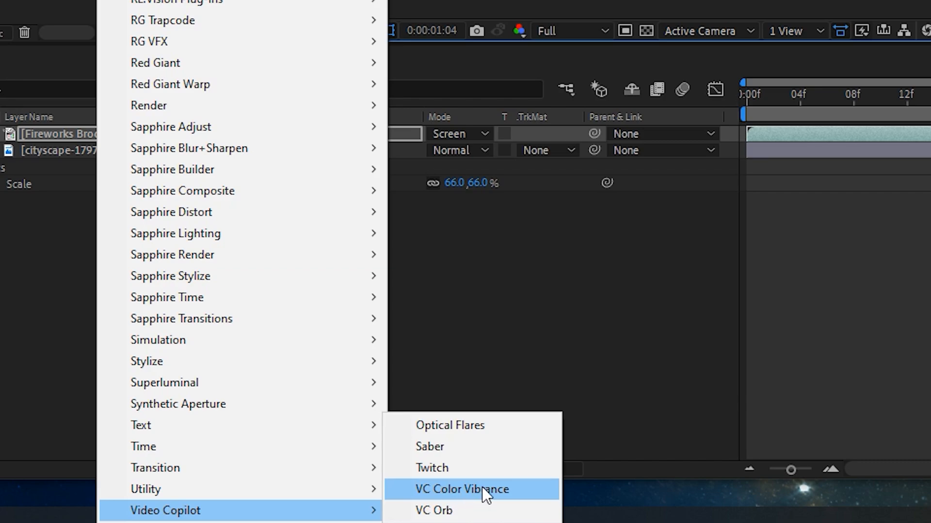
click(462, 488)
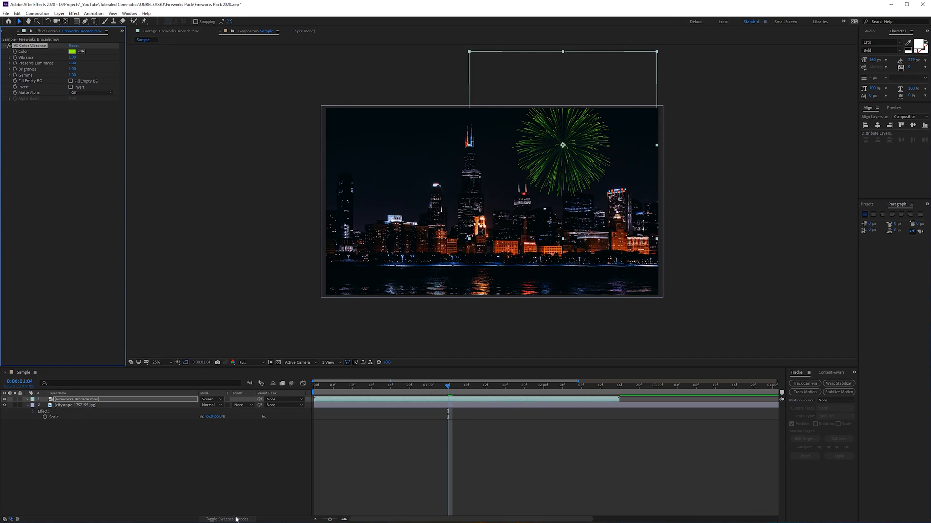
mouse_move(220, 498)
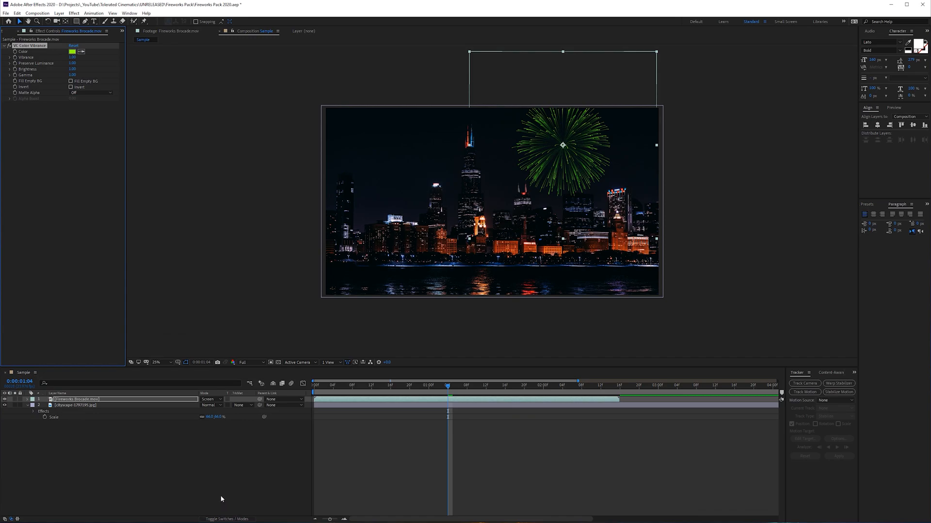
mouse_move(160, 80)
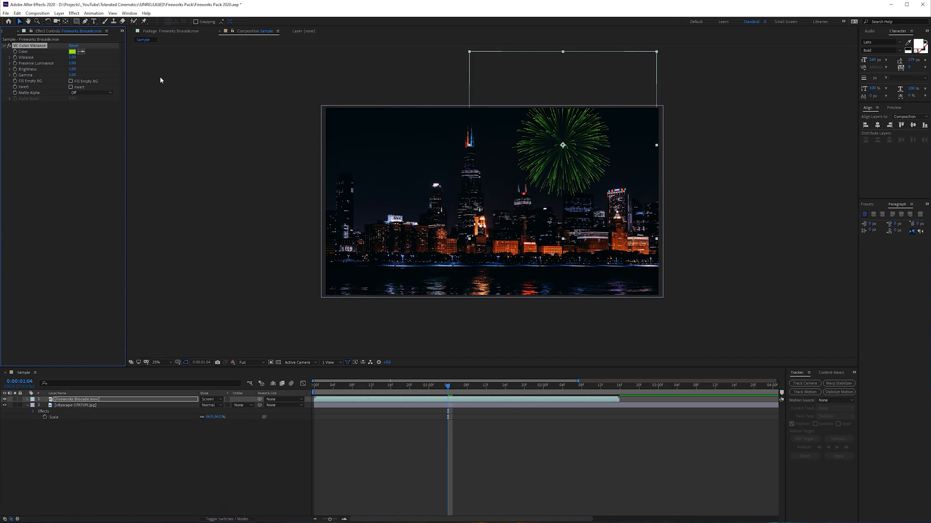
Change the VC Color Vibrance tint to magenta and confirm it.
click(72, 52)
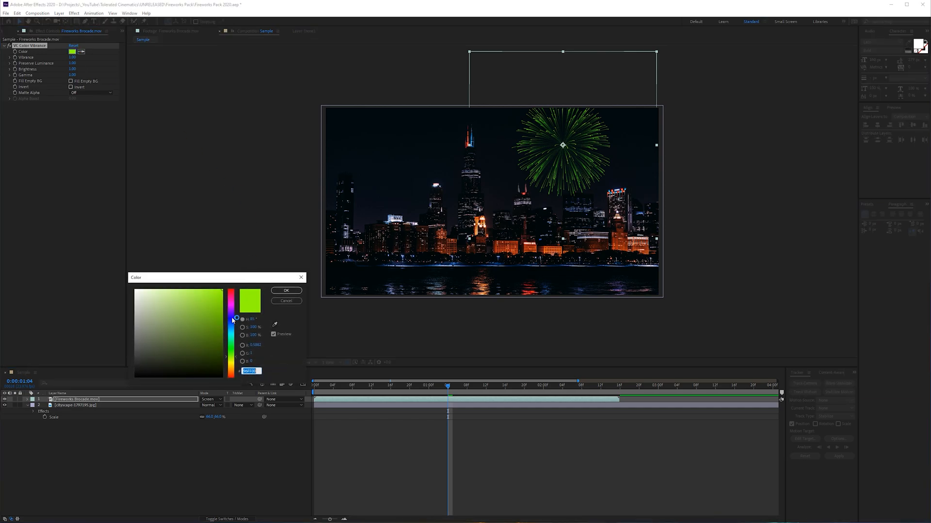
click(232, 291)
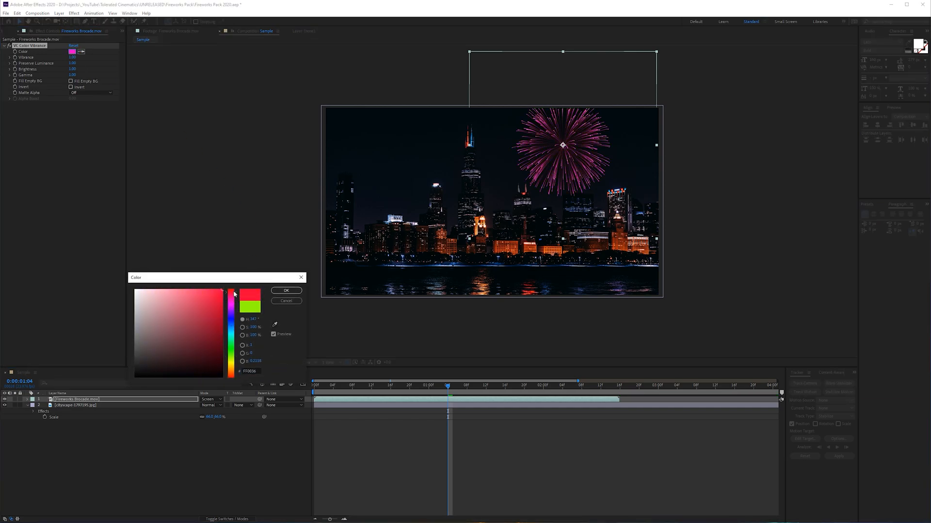
click(232, 297)
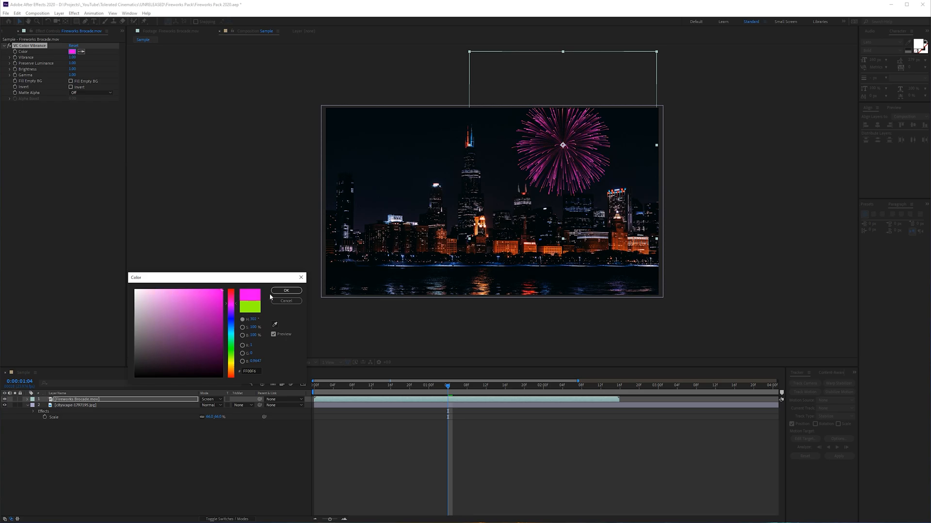
click(286, 290)
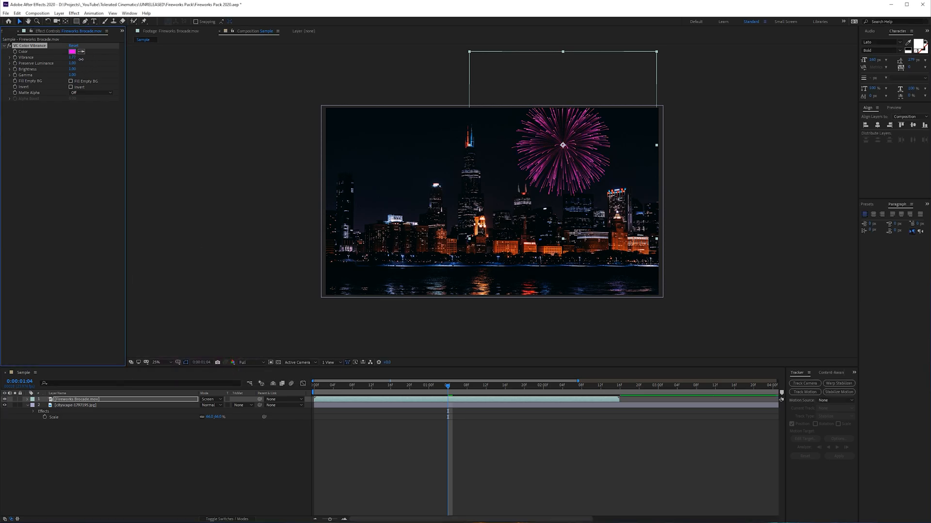
Reopen the tint colour picker and shift the firework toward teal.
click(72, 51)
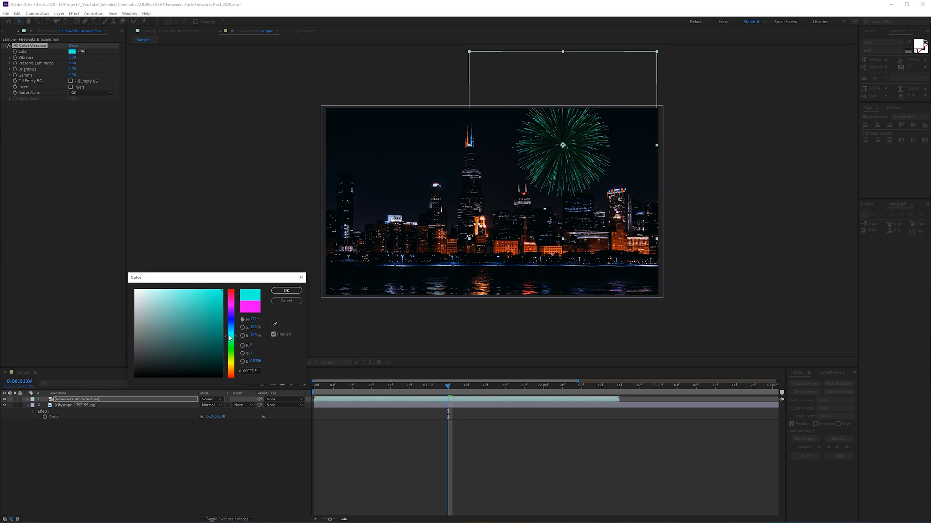
click(285, 290)
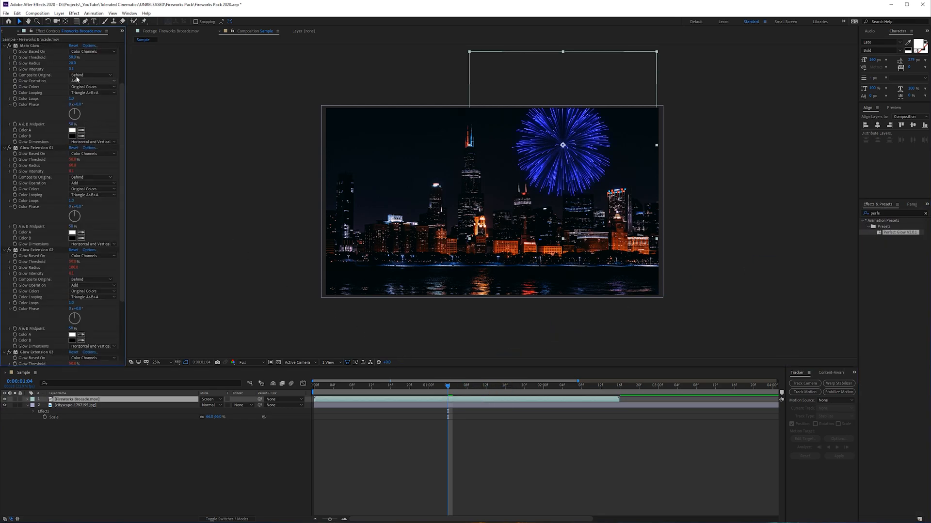
Tweak Perfect Glow's Main Glow composite and intensity, then browse the extension settings.
click(74, 57)
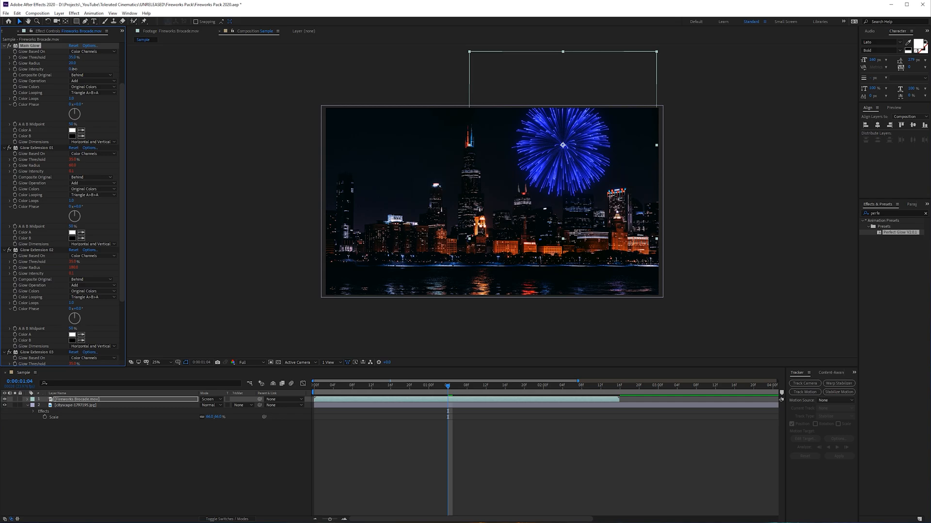
click(71, 69)
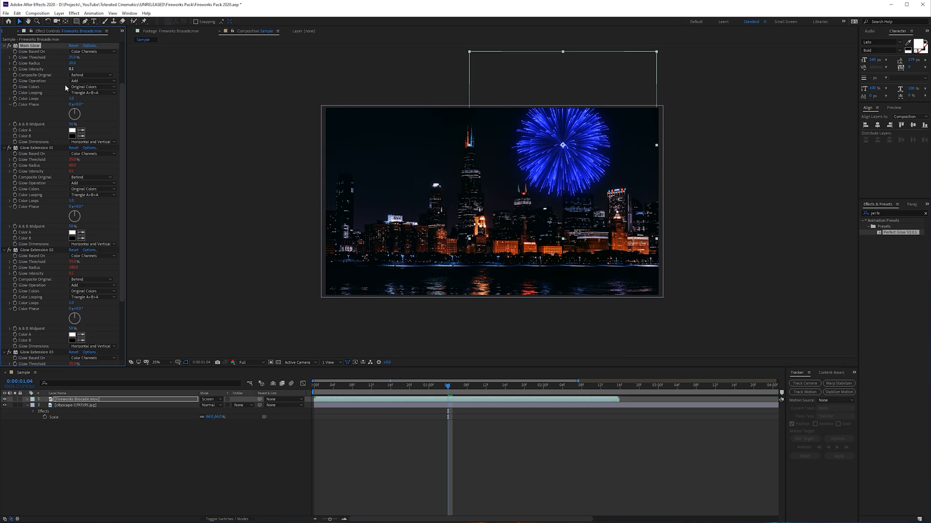
click(36, 148)
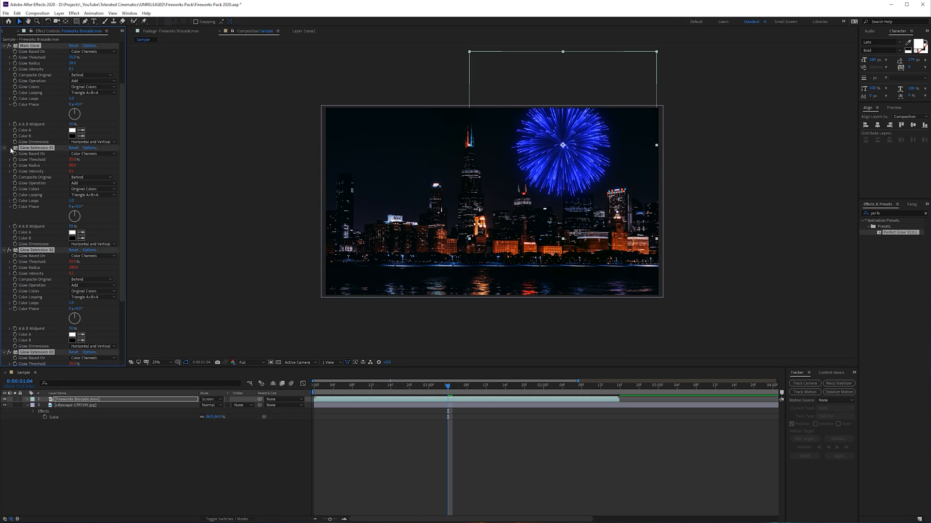
scroll(down, 3)
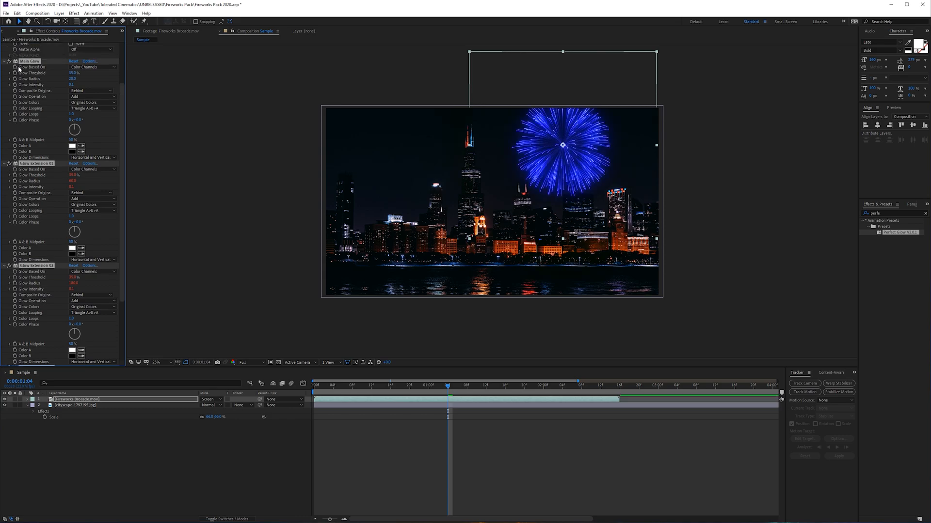